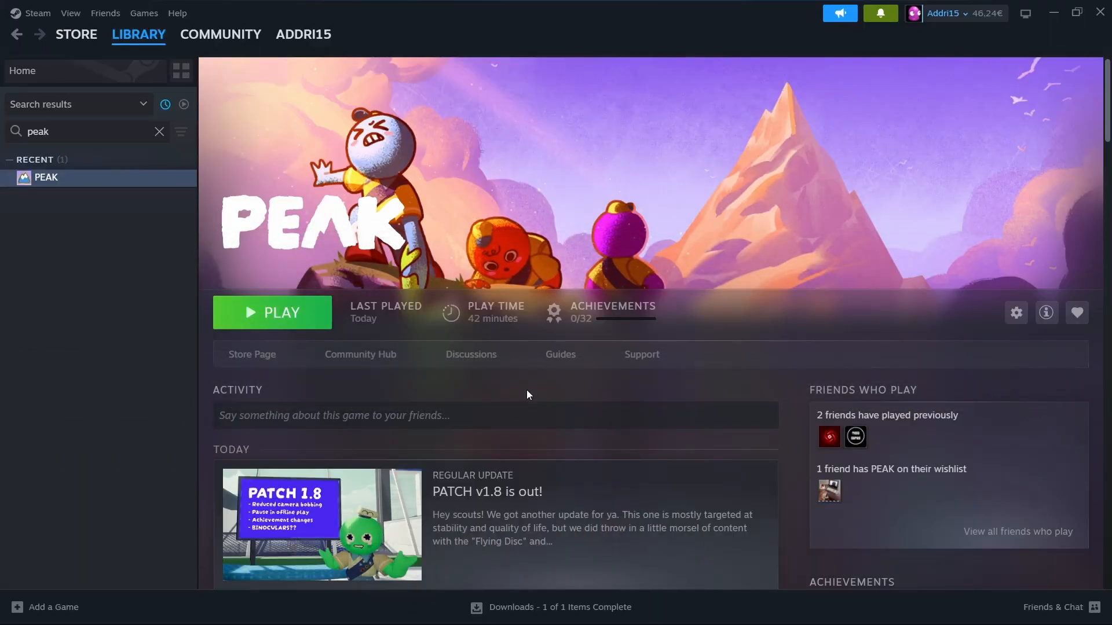
pyautogui.moveTo(187, 272)
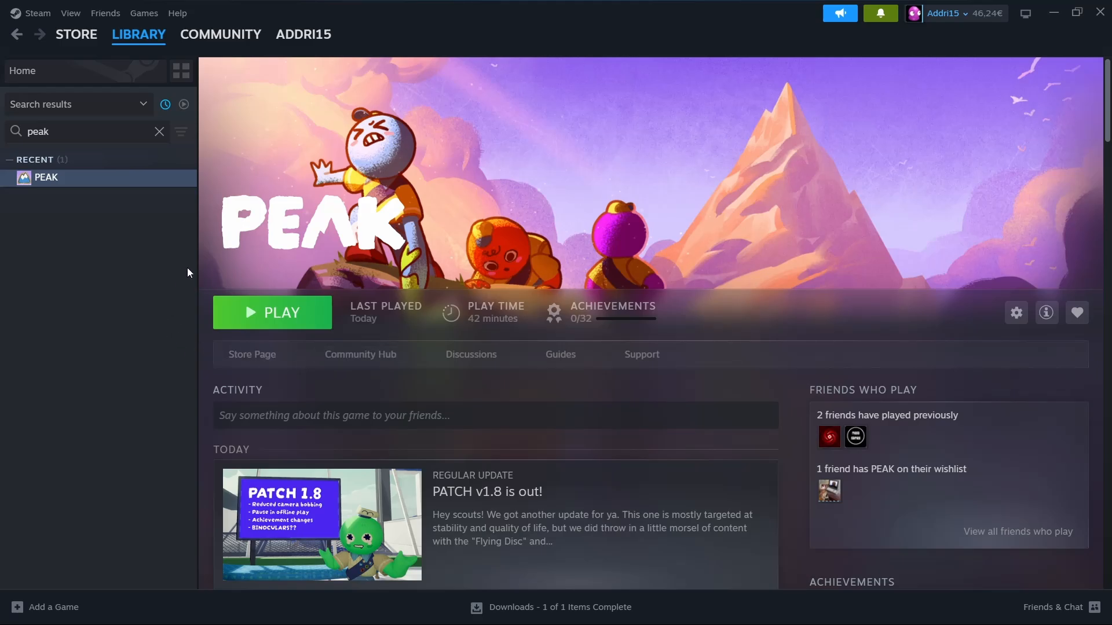
pyautogui.moveTo(157, 191)
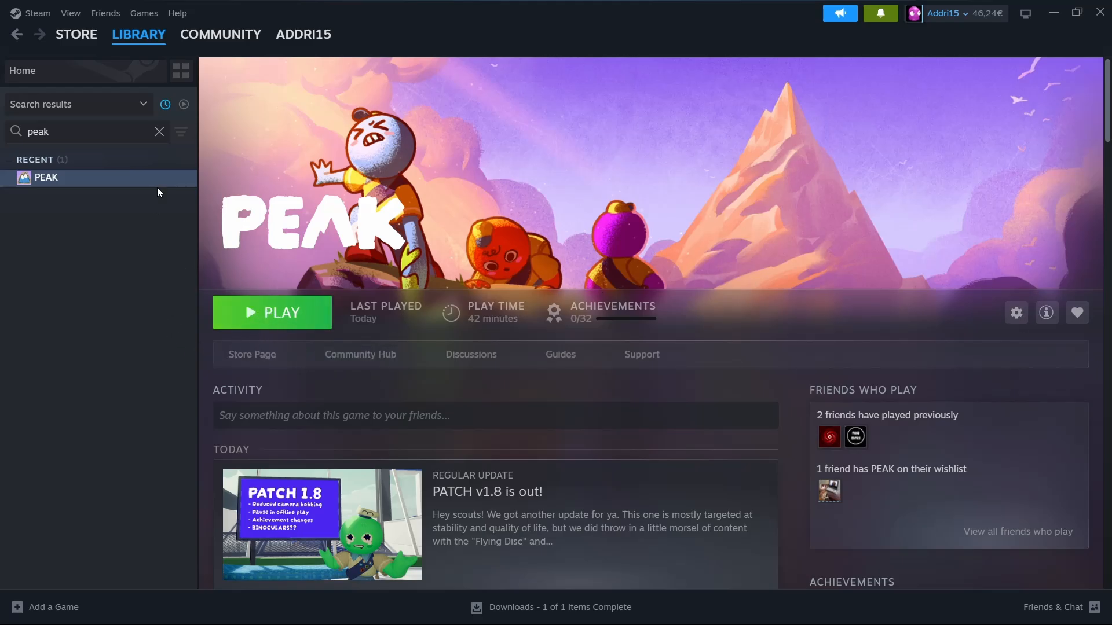
# - Launch PEAK from its library page and watch it hang on the black splash screen
pyautogui.click(271, 311)
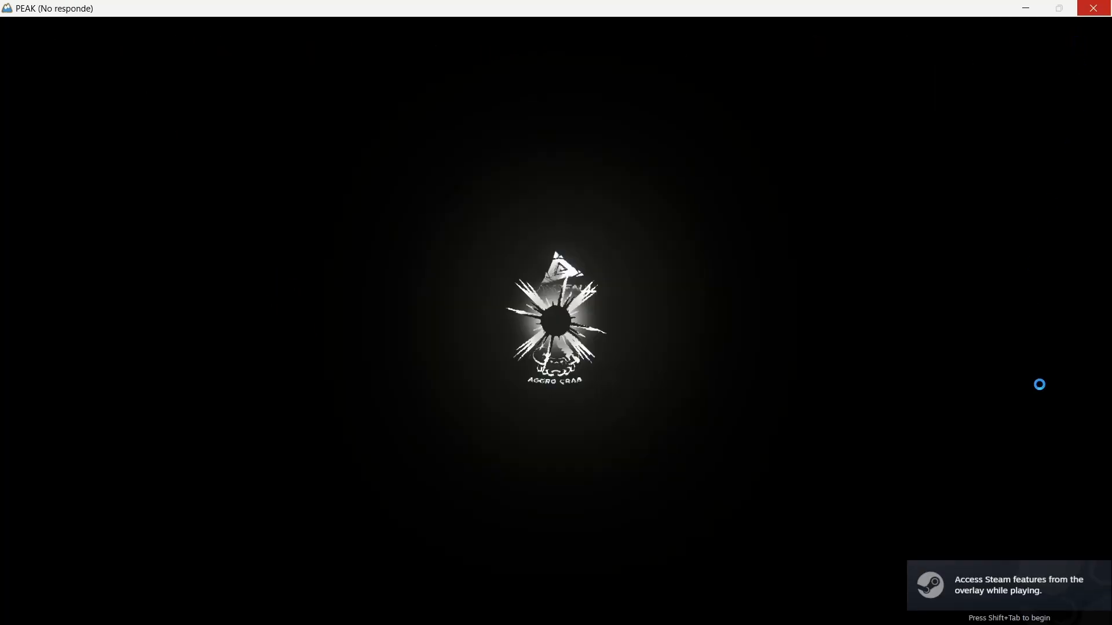
pyautogui.moveTo(498, 323)
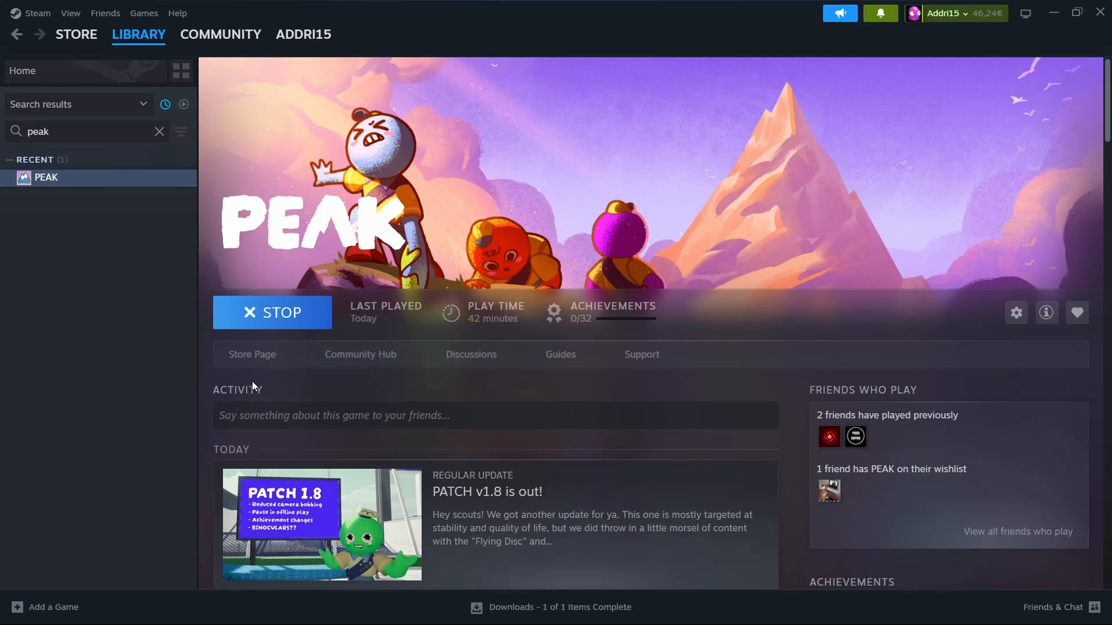
# - Search the library for 'peak', select PEAK and bring up its Properties showing the Vulkan launch option
pyautogui.click(271, 312)
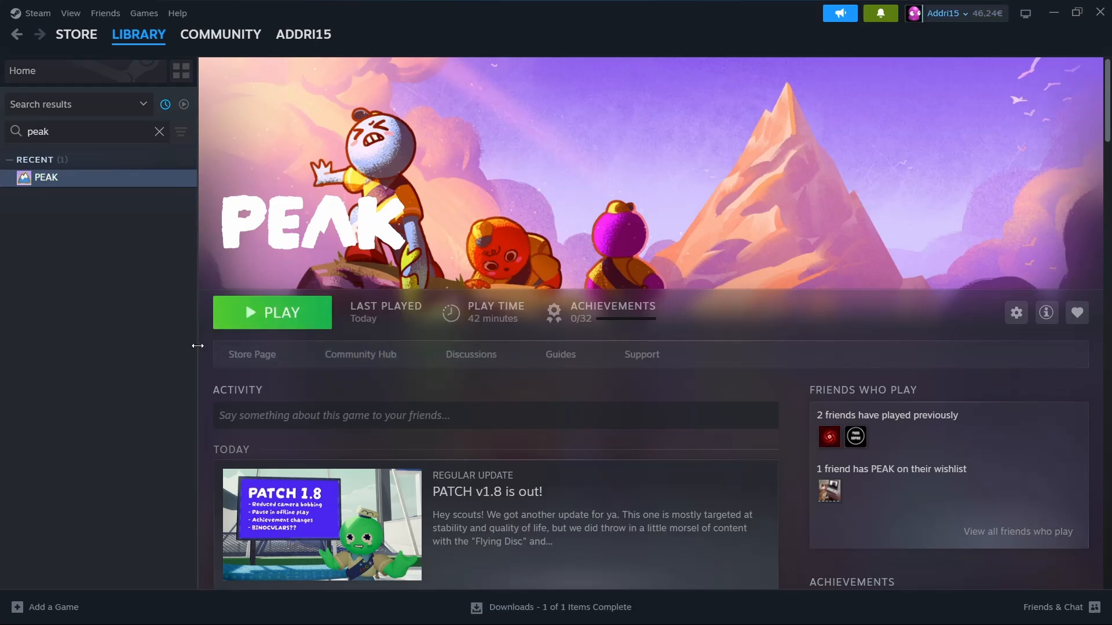
pyautogui.moveTo(43, 39)
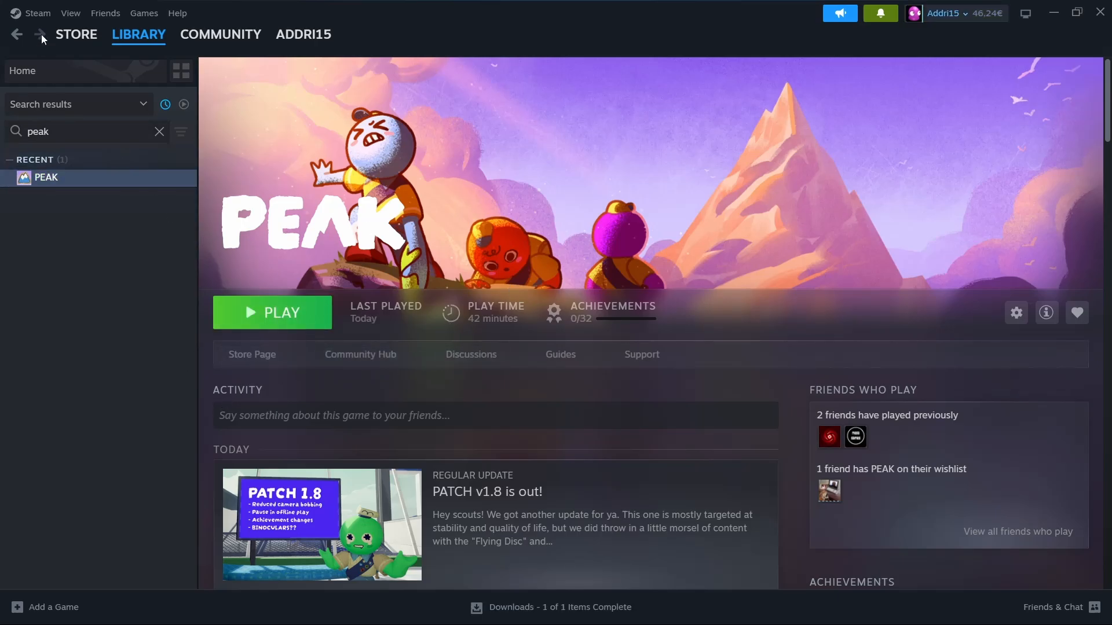
pyautogui.click(138, 34)
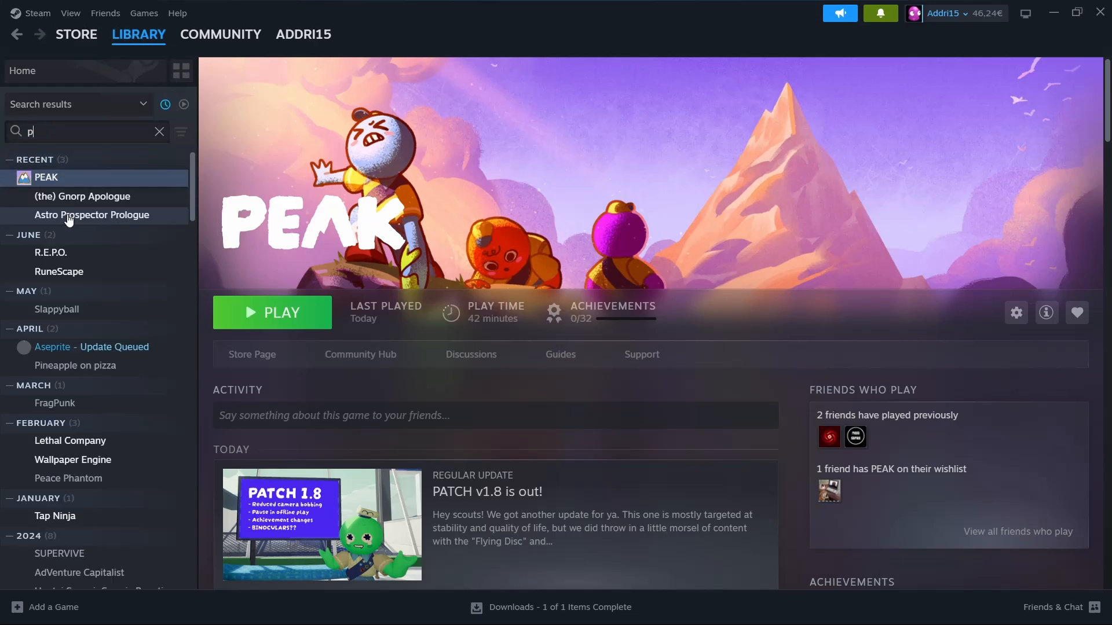
pyautogui.write('eak')
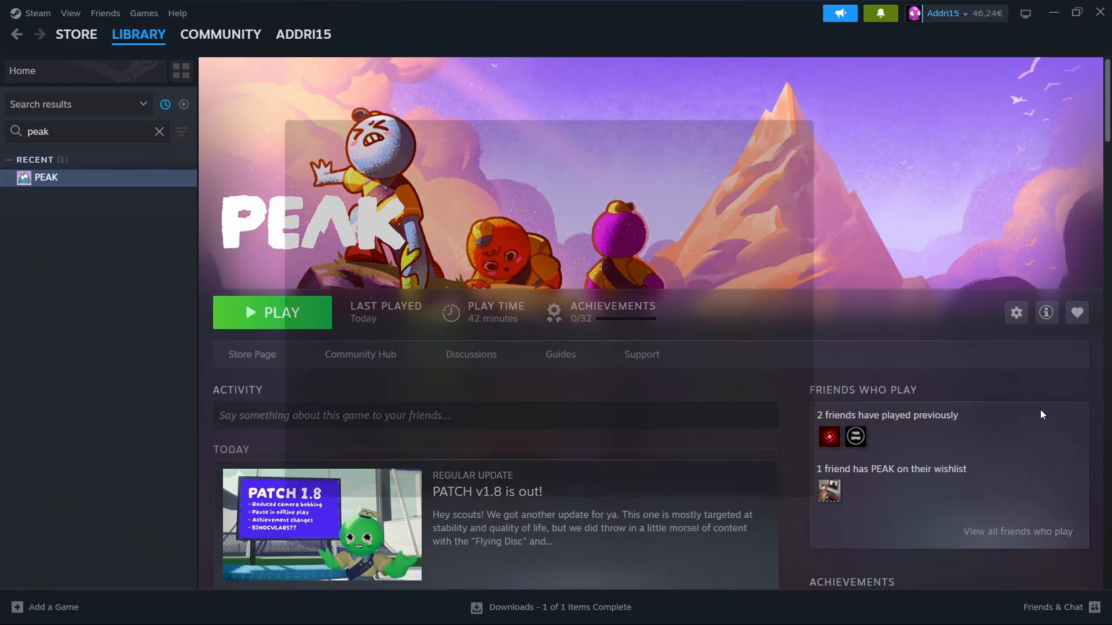
pyautogui.click(1016, 313)
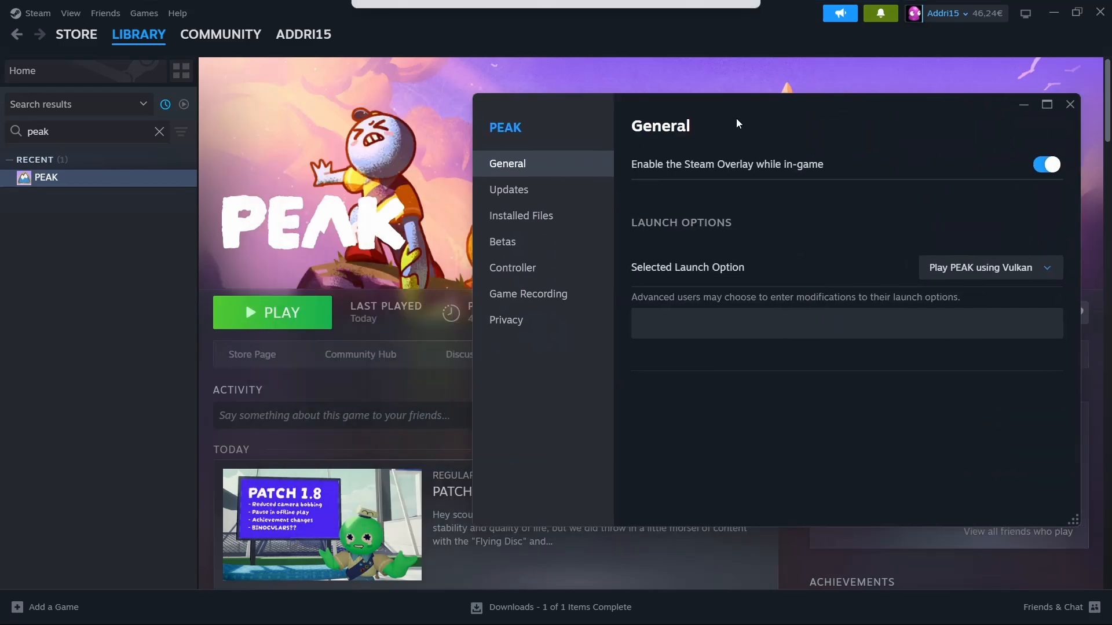
pyautogui.moveTo(654, 232)
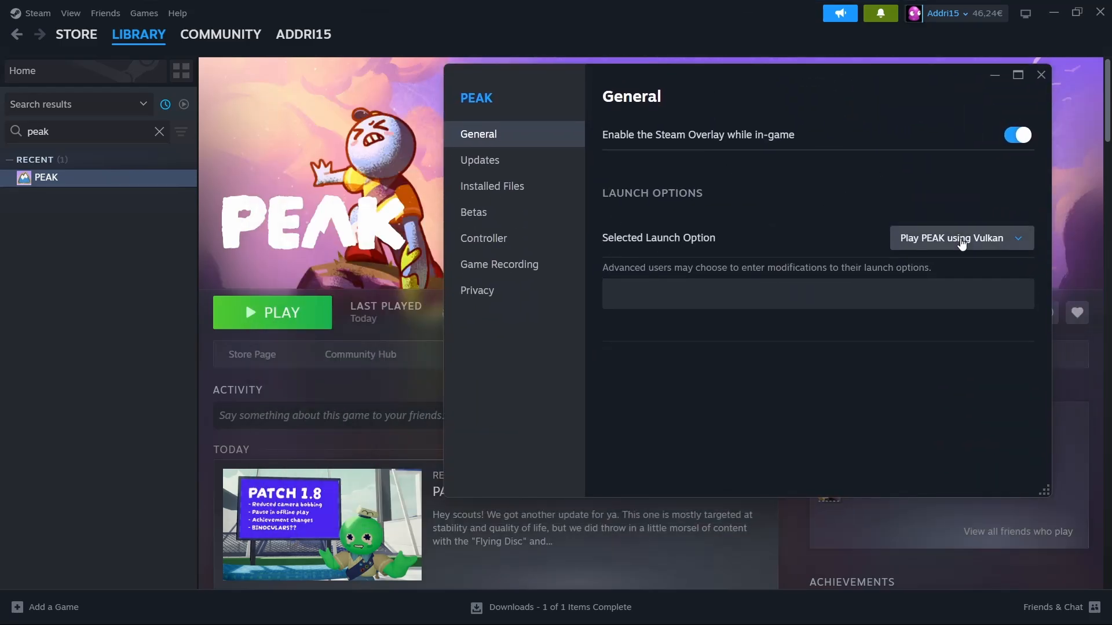
# - Set Selected Launch Option to 'Ask when starting game' and choose DX12 at the launch prompt
pyautogui.click(960, 237)
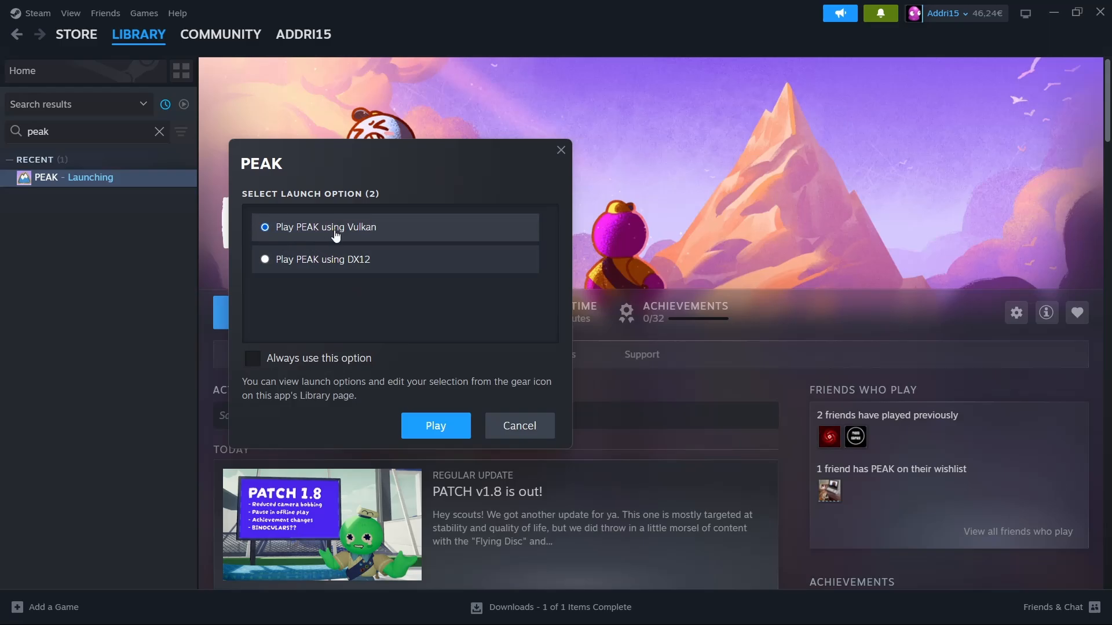
pyautogui.moveTo(354, 236)
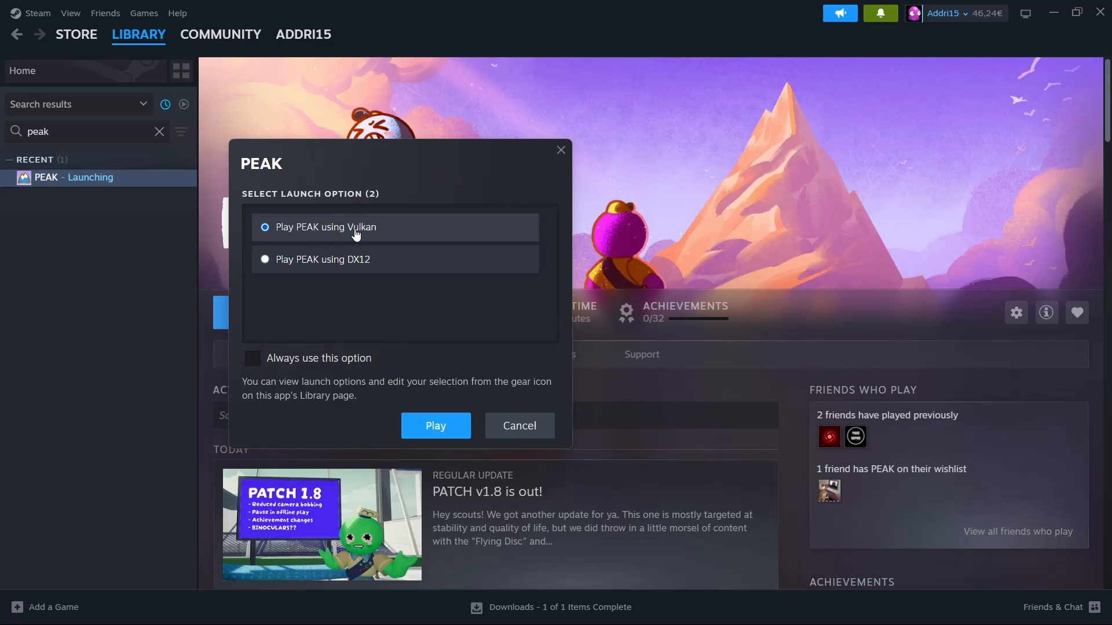
pyautogui.moveTo(313, 222)
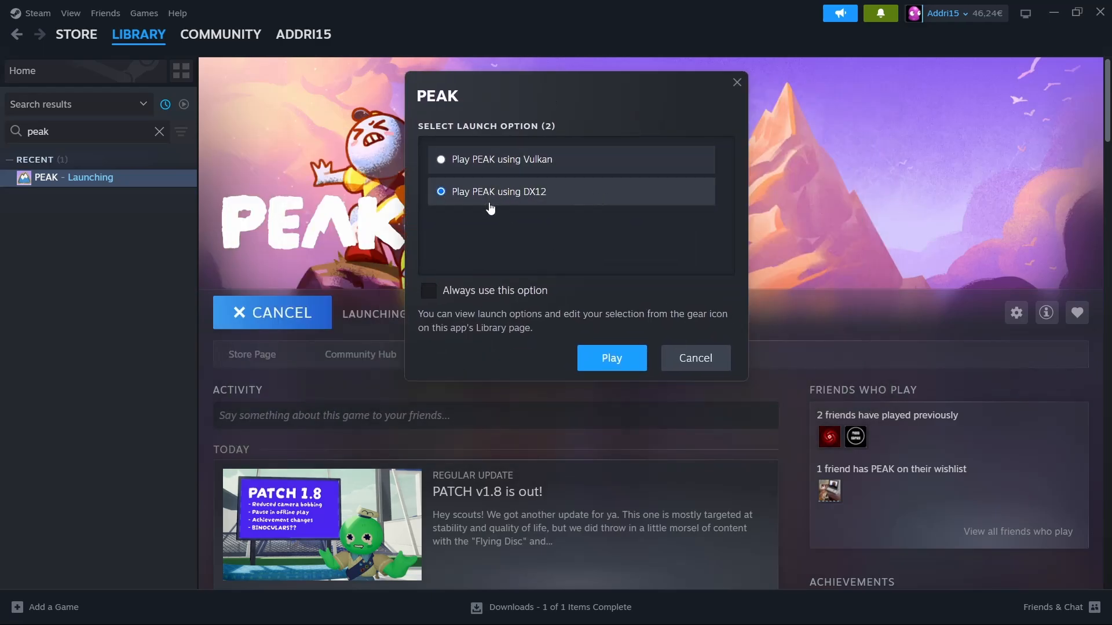
pyautogui.moveTo(523, 194)
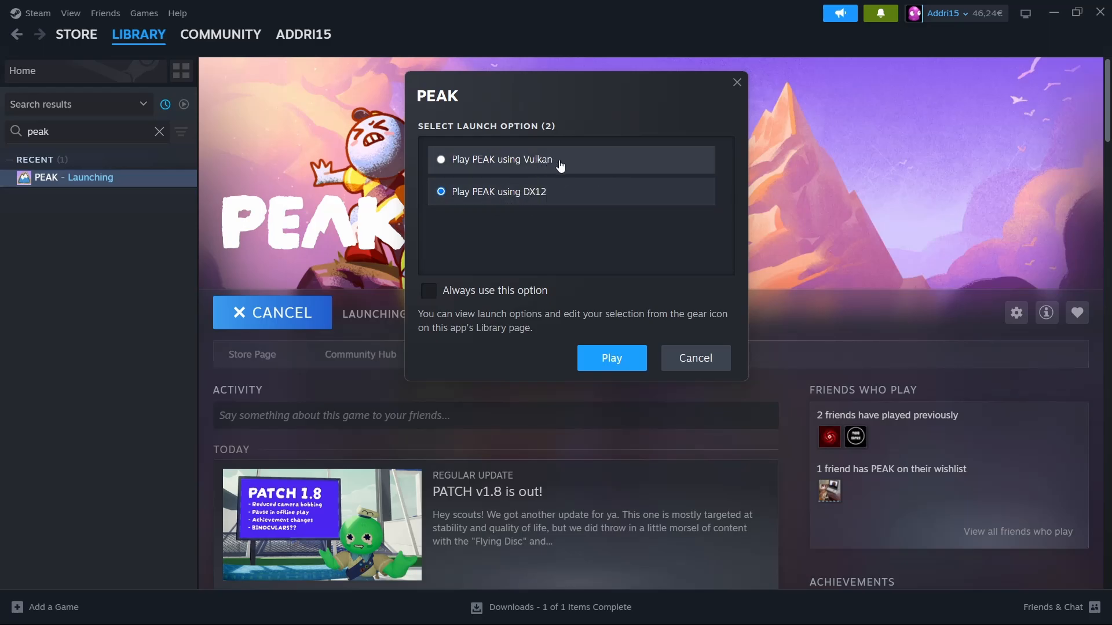
pyautogui.moveTo(476, 229)
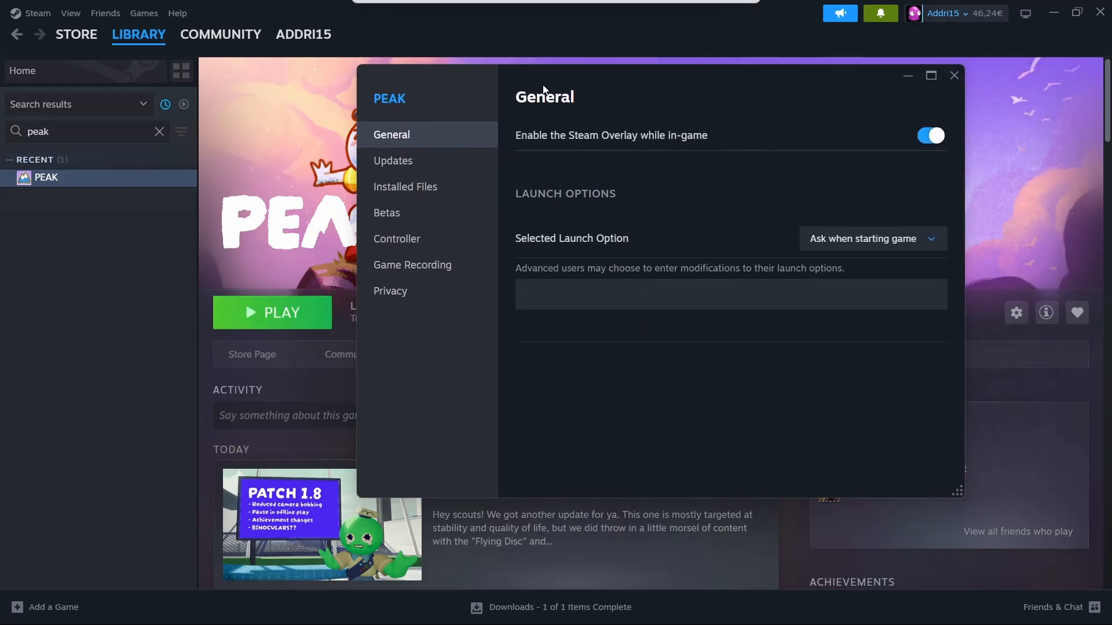
pyautogui.moveTo(899, 267)
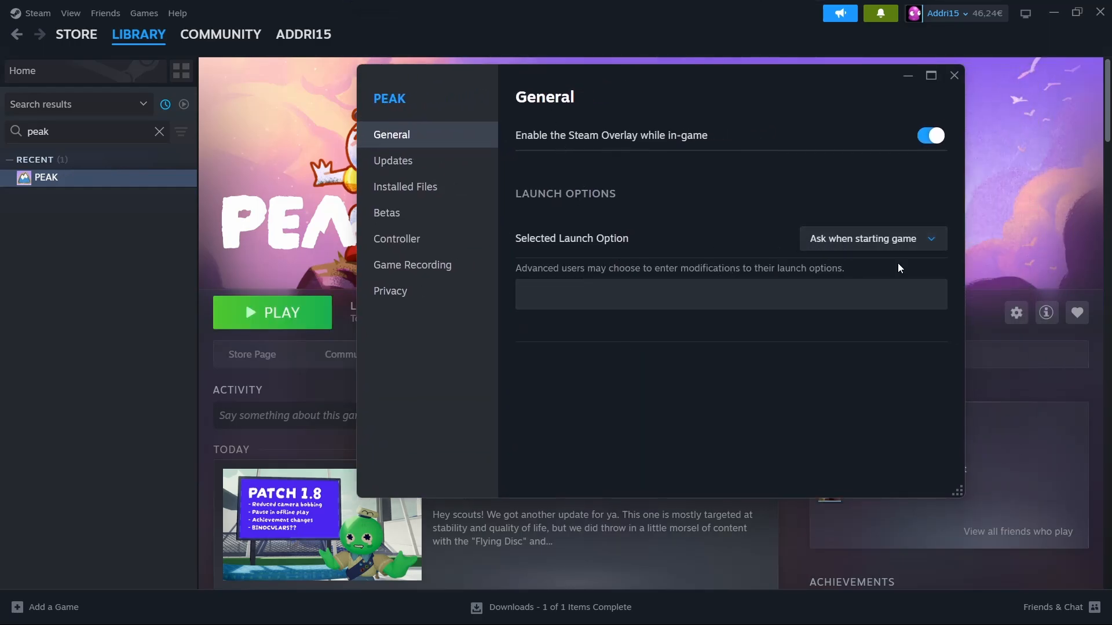
# - Set Selected Launch Option to 'Play PEAK using DX12'
pyautogui.click(871, 239)
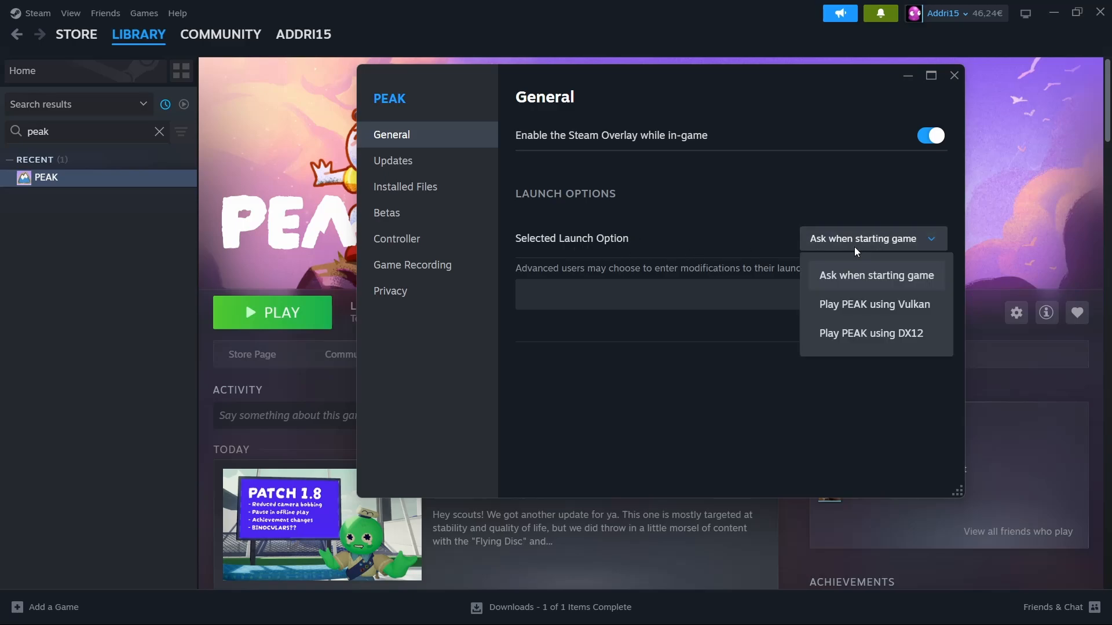
pyautogui.moveTo(892, 334)
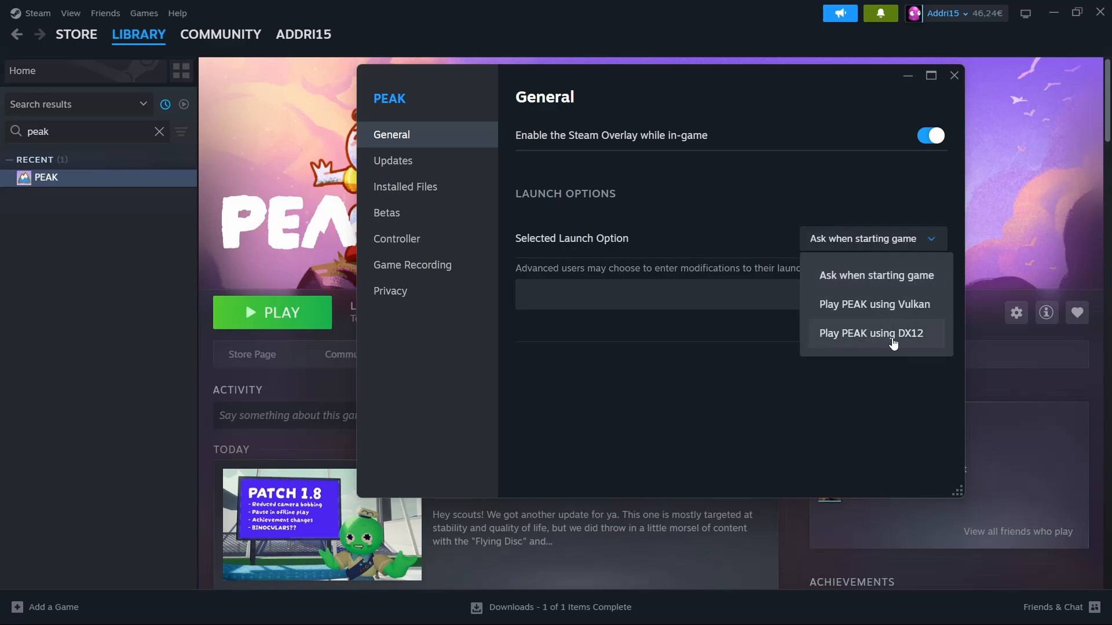
pyautogui.moveTo(898, 343)
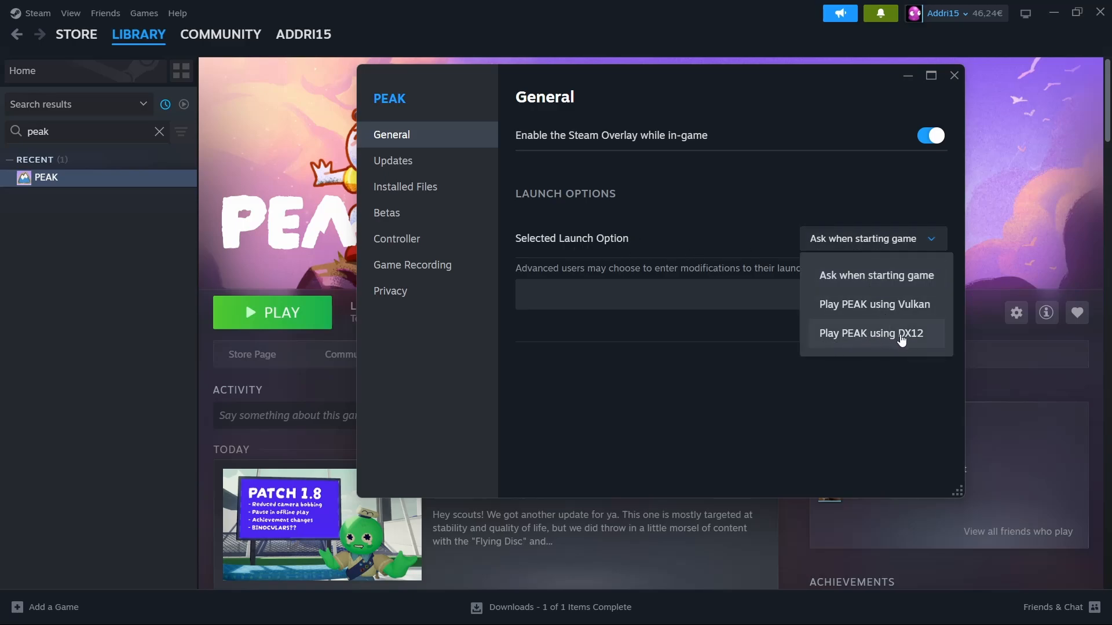
pyautogui.moveTo(945, 293)
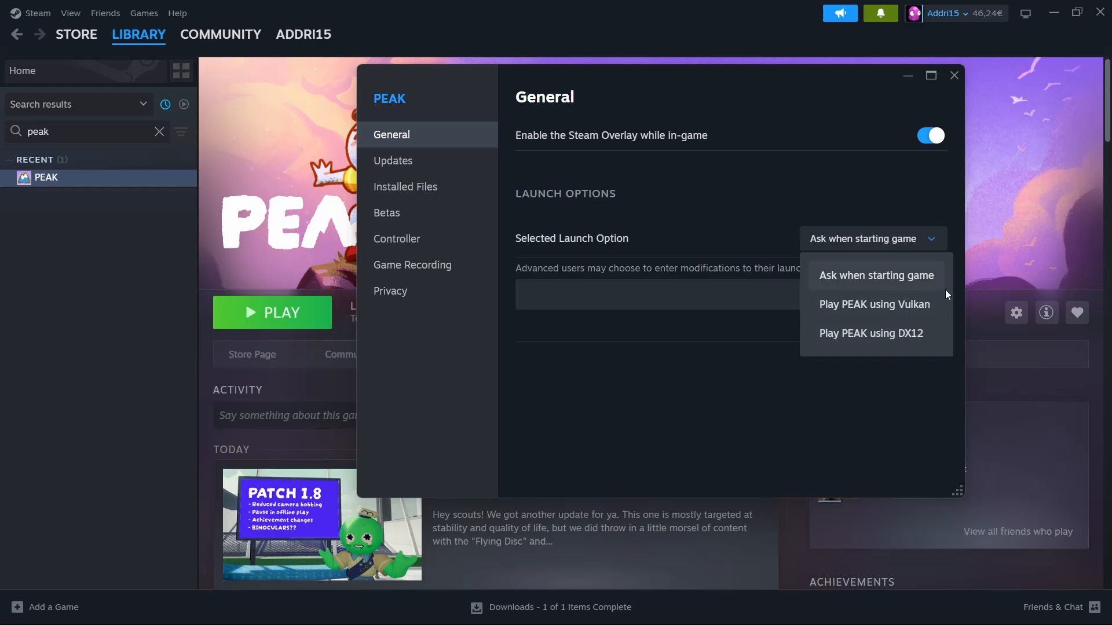
pyautogui.moveTo(844, 301)
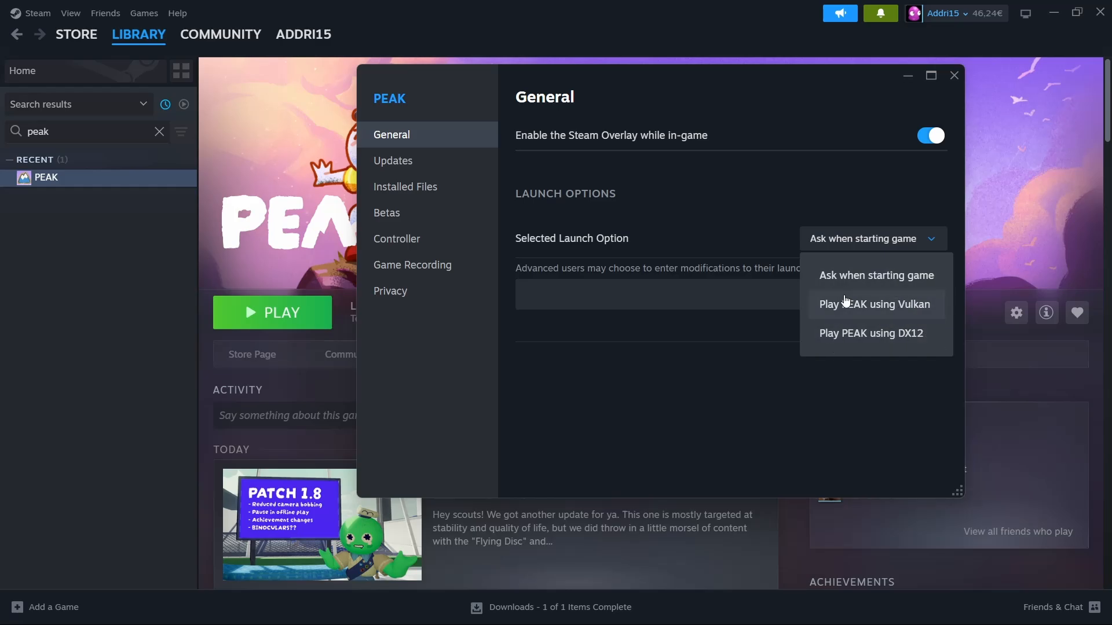
pyautogui.moveTo(851, 325)
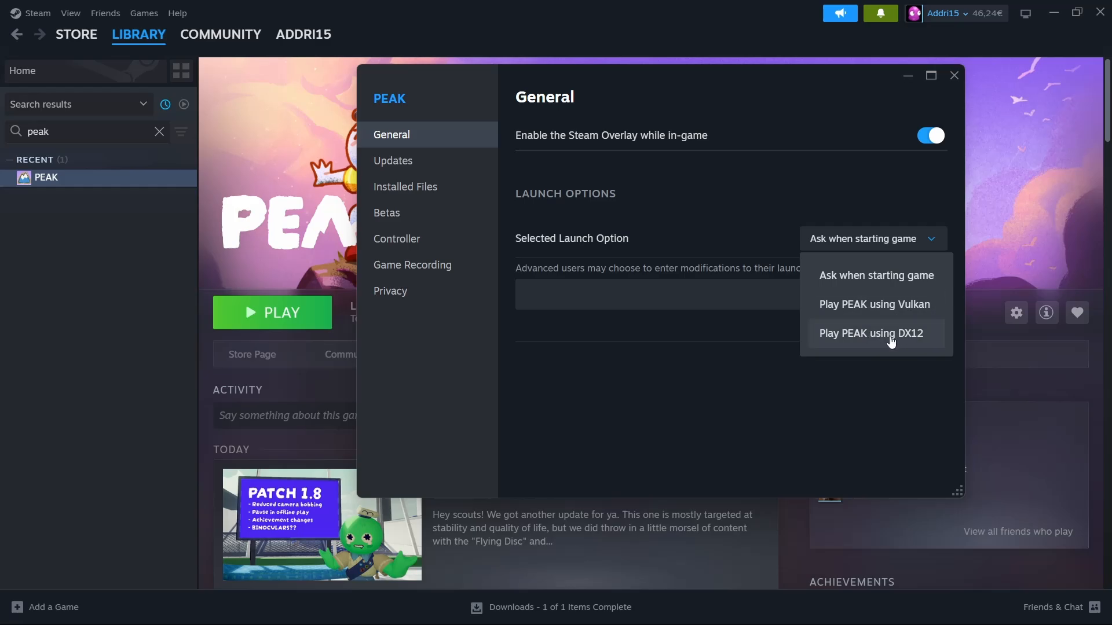
pyautogui.click(871, 334)
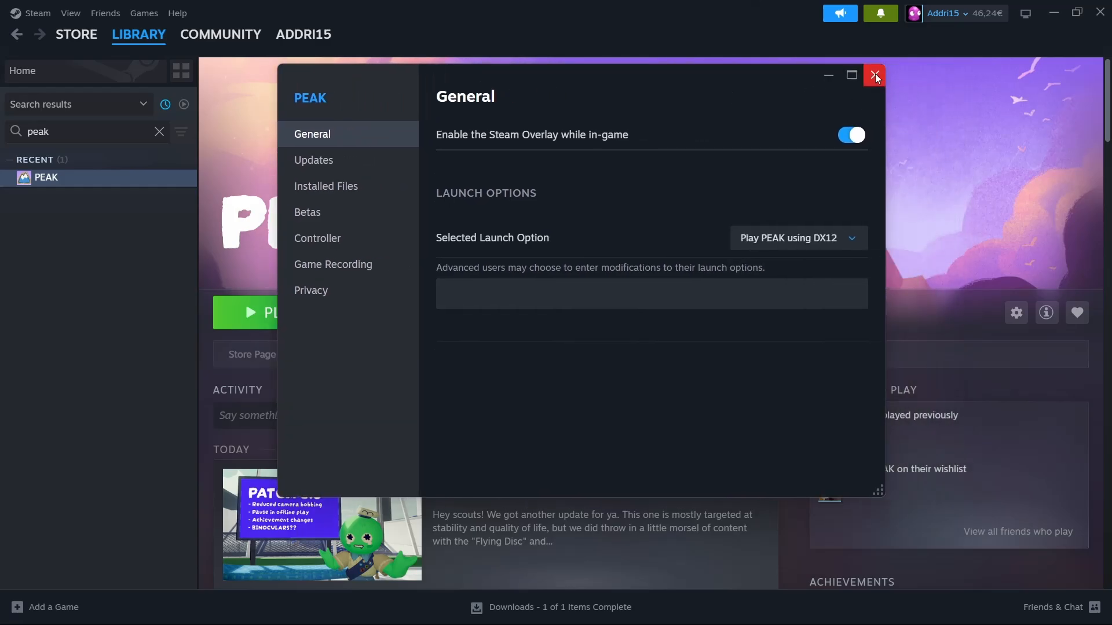
# - Close the Properties window and launch PEAK under DX12, returning to its library page afterwards
pyautogui.click(876, 76)
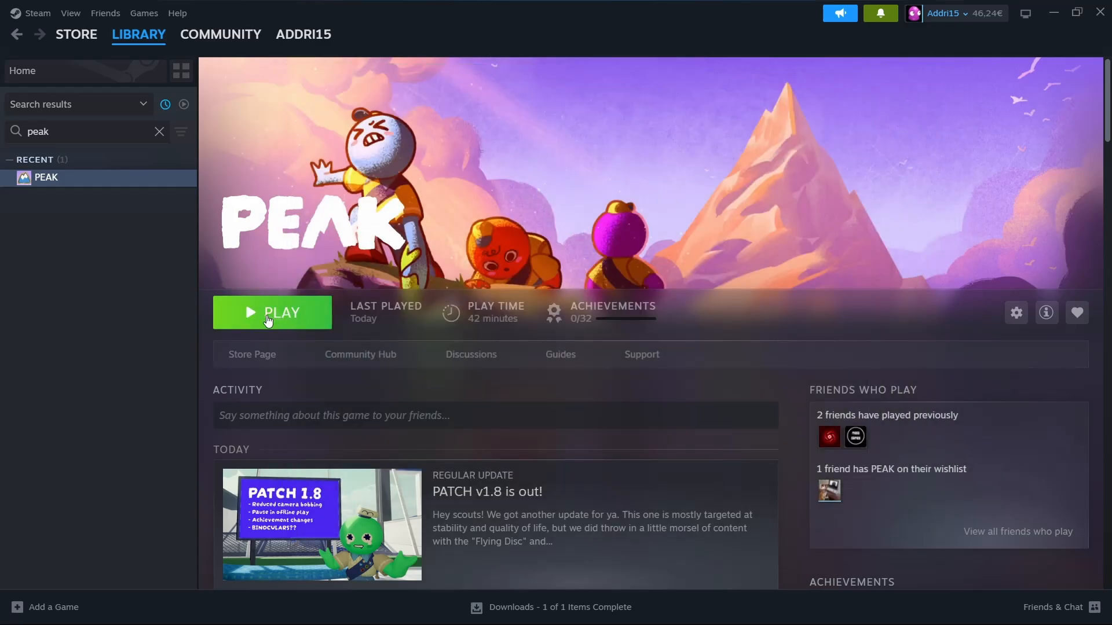
pyautogui.click(271, 313)
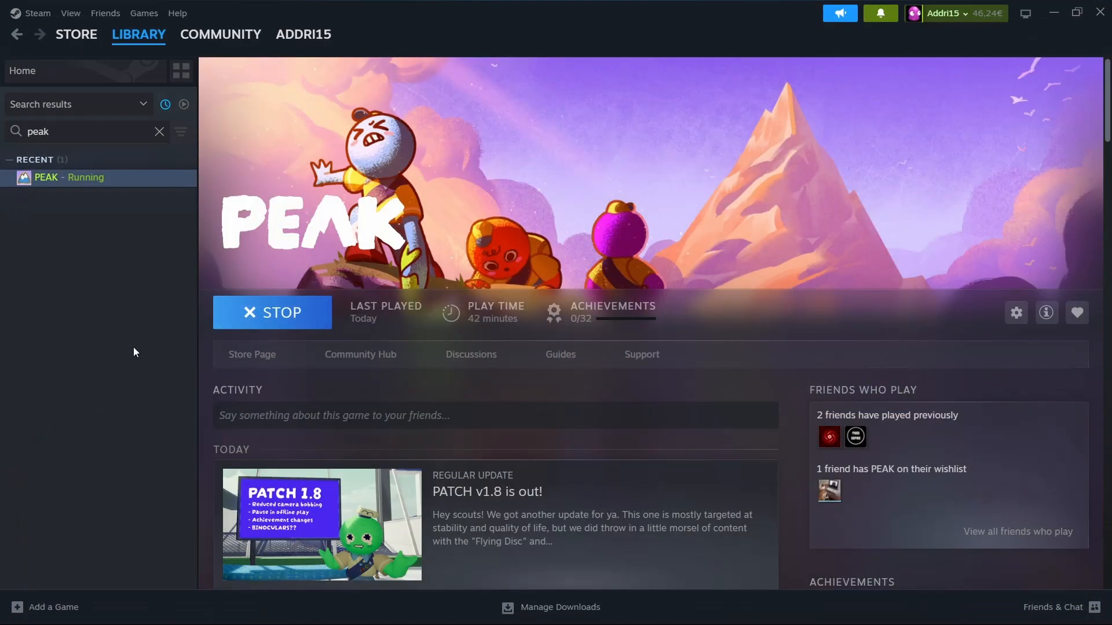
pyautogui.click(271, 311)
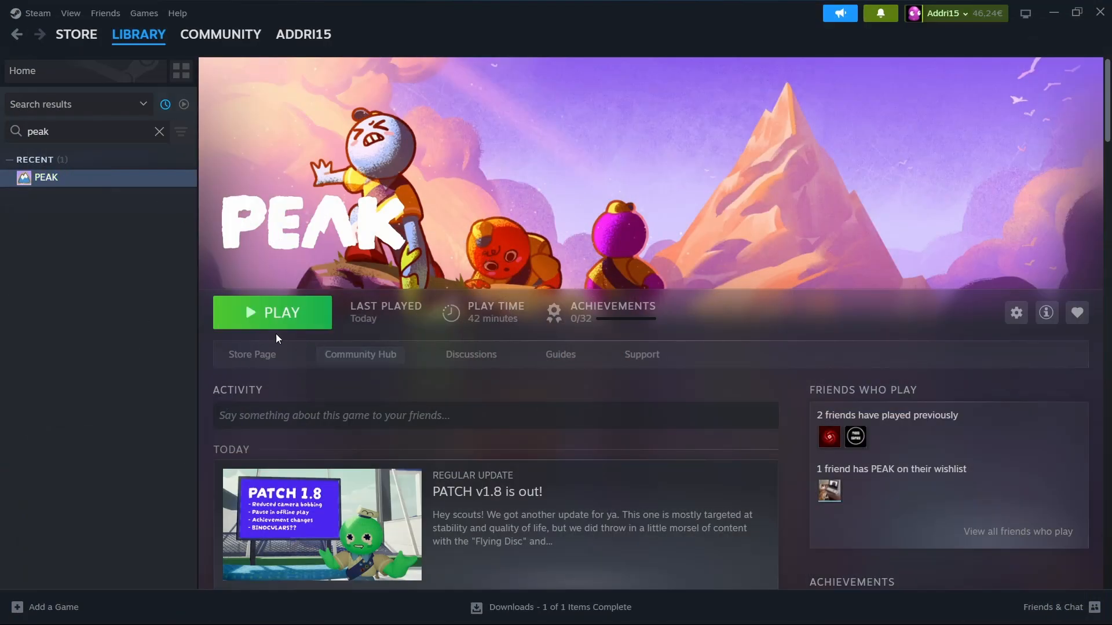
pyautogui.moveTo(357, 273)
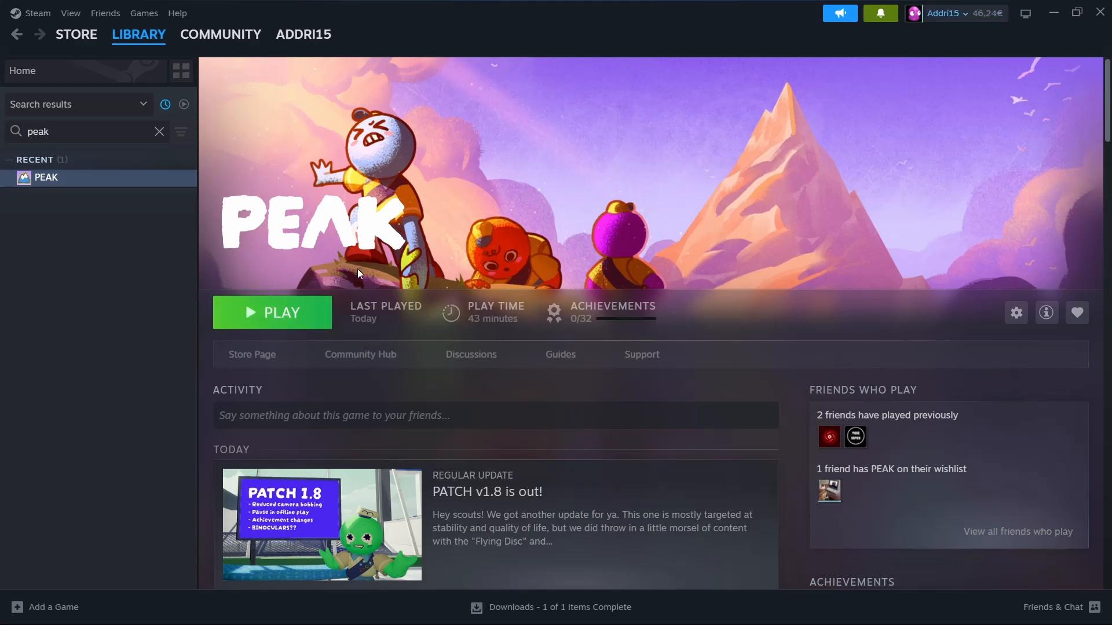
pyautogui.click(1014, 313)
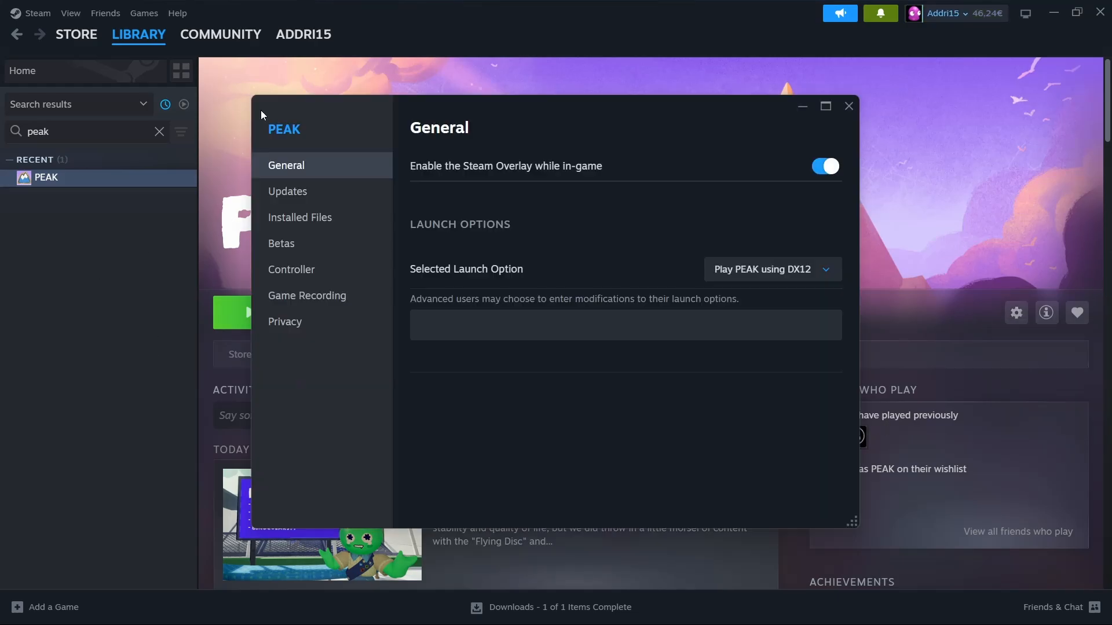
pyautogui.moveTo(520, 503)
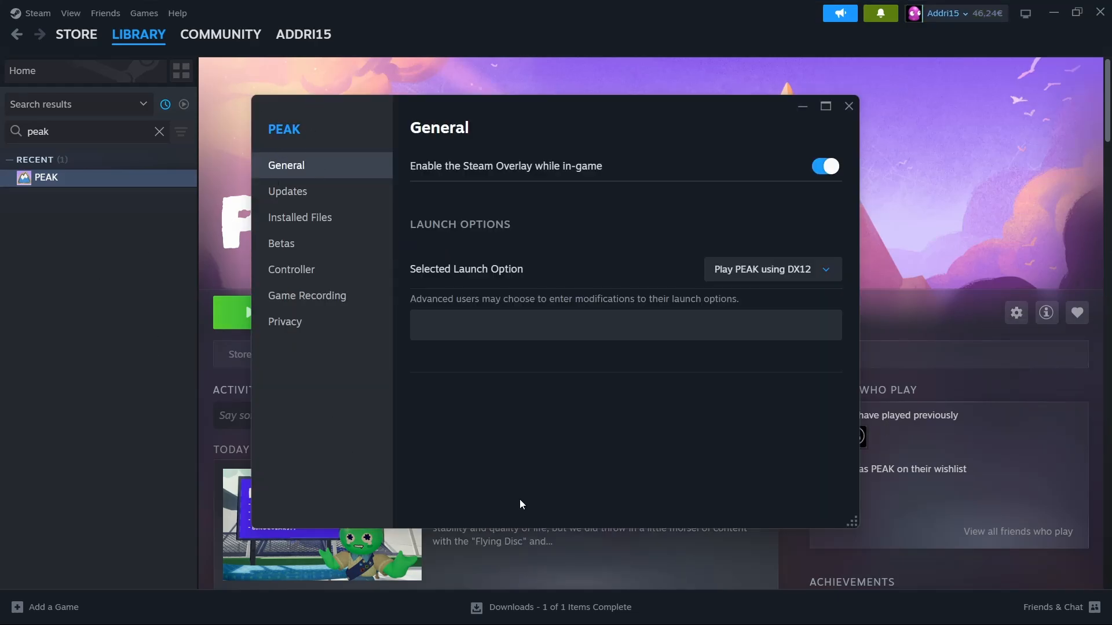
pyautogui.click(299, 217)
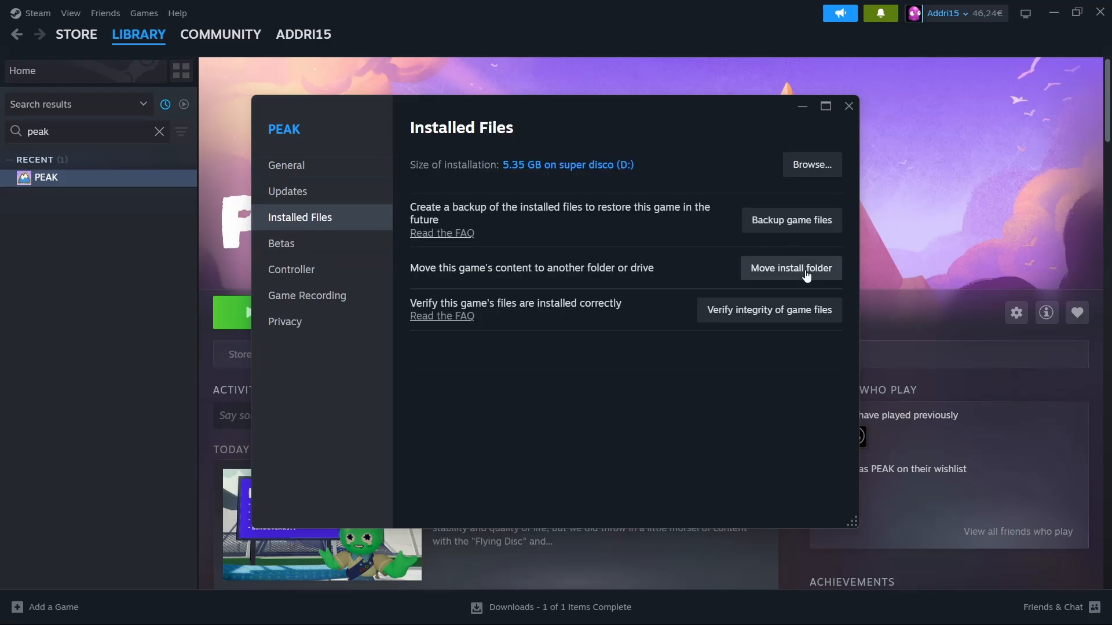
pyautogui.moveTo(768, 310)
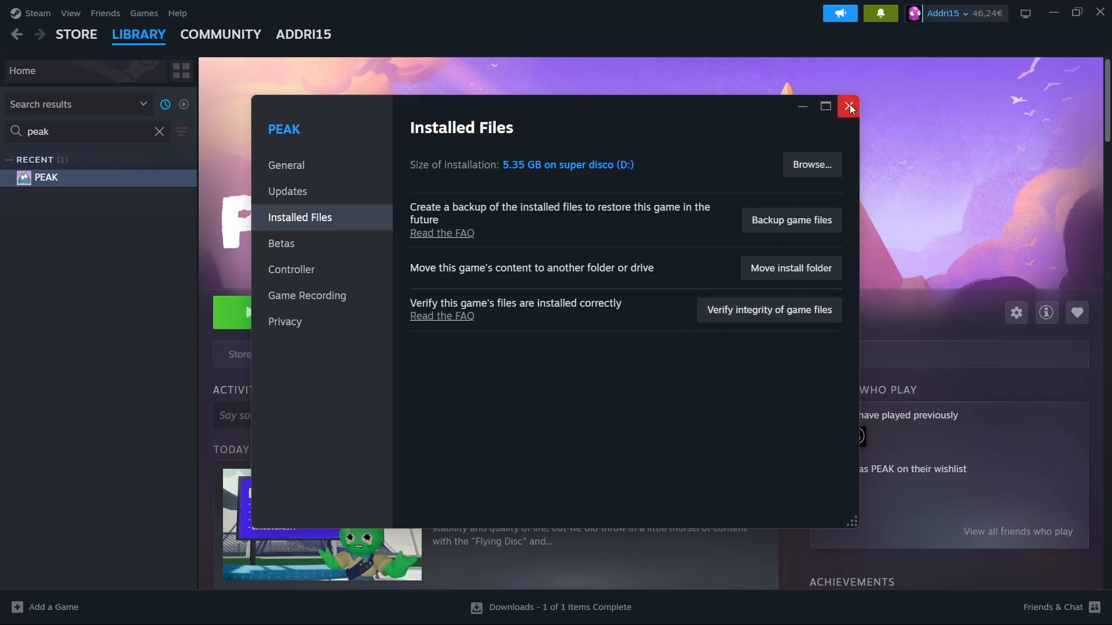
pyautogui.click(849, 107)
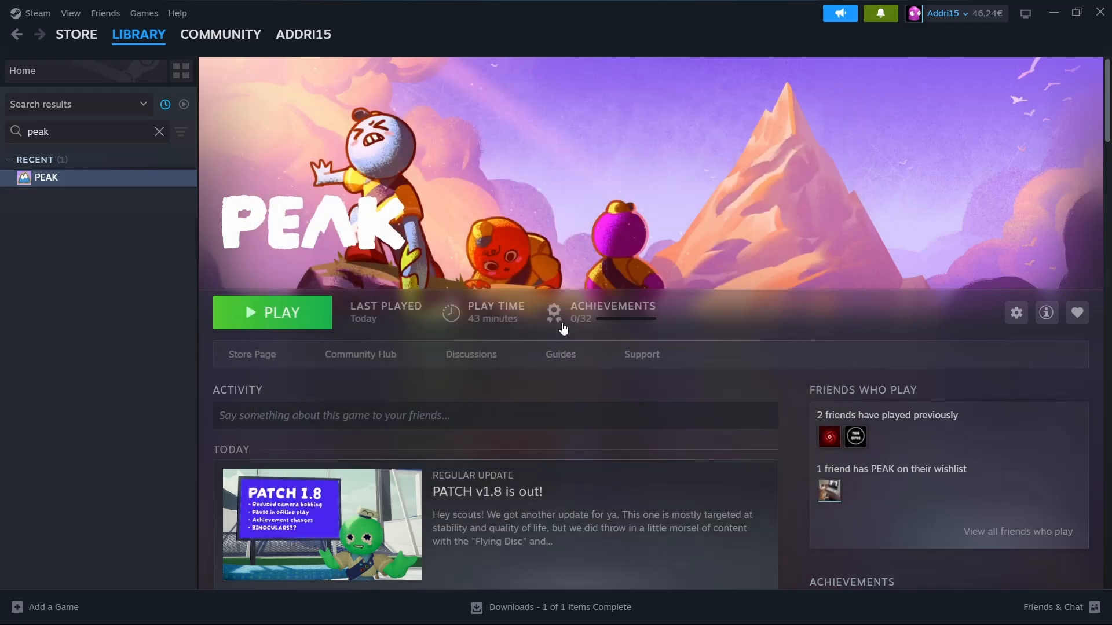